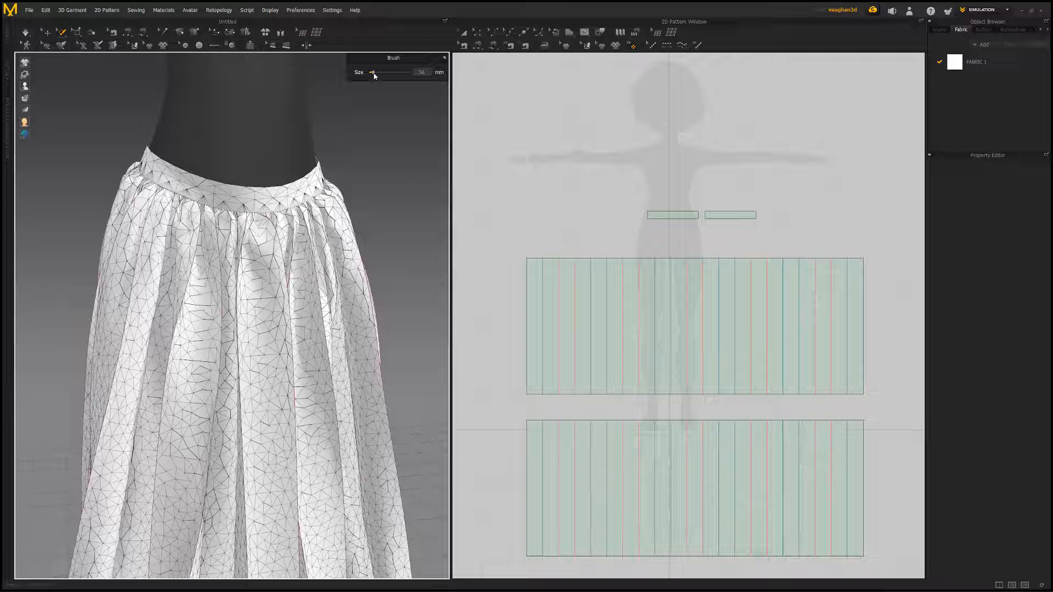
Paint the subdivision brush across the upper skirt and along the waist gathers
{"action": "left_click_drag", "start_coordinate": [134, 201], "coordinate": [309, 235]}
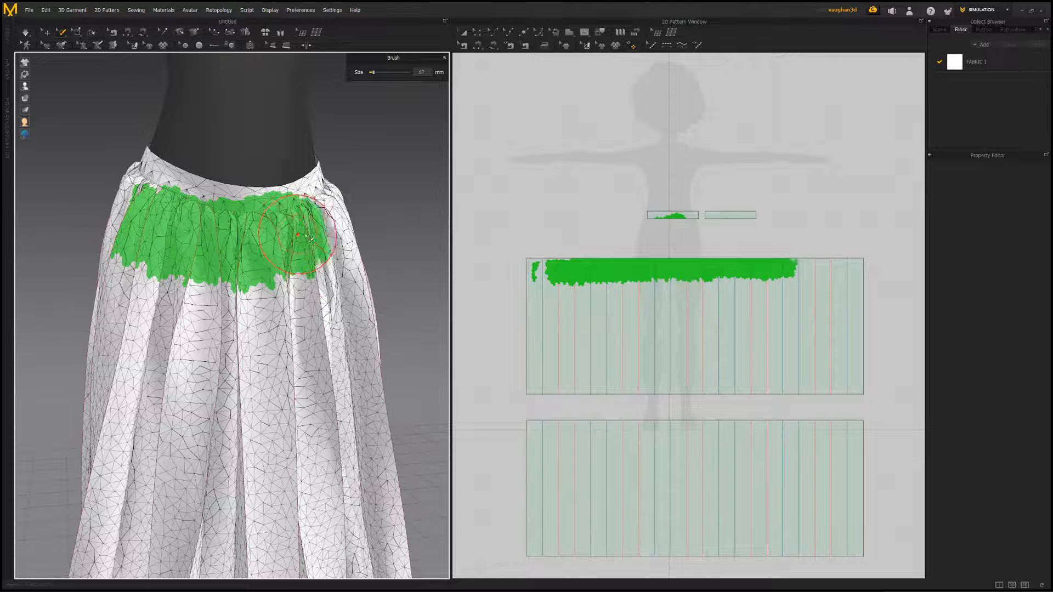
{"action": "left_click_drag", "start_coordinate": [299, 231], "coordinate": [352, 241]}
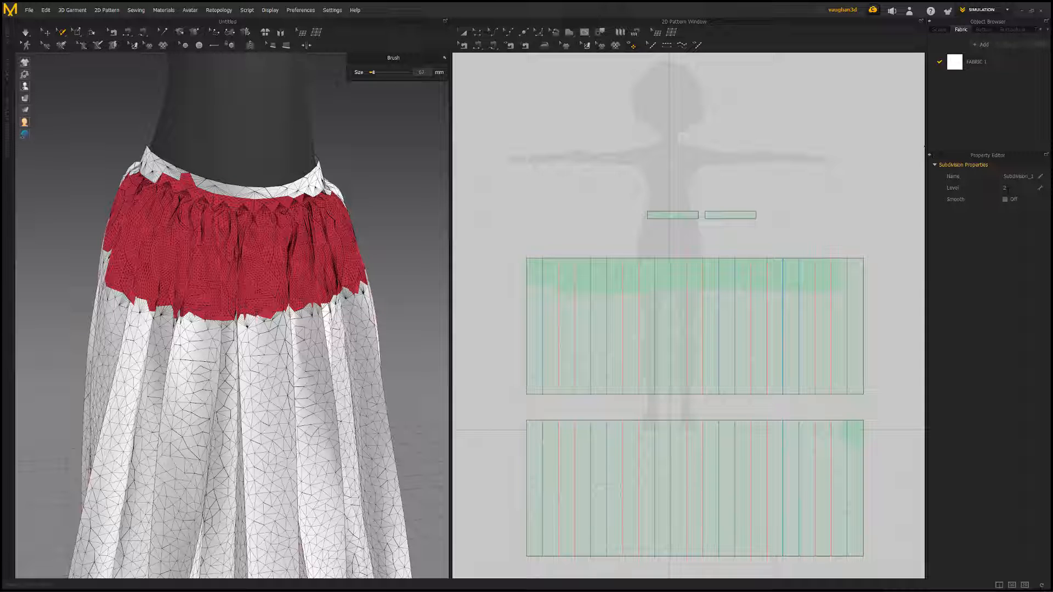
Turn Smooth on for the level-2 subdivision, then delete the subdivided area
{"action": "left_click", "coordinate": [1005, 199]}
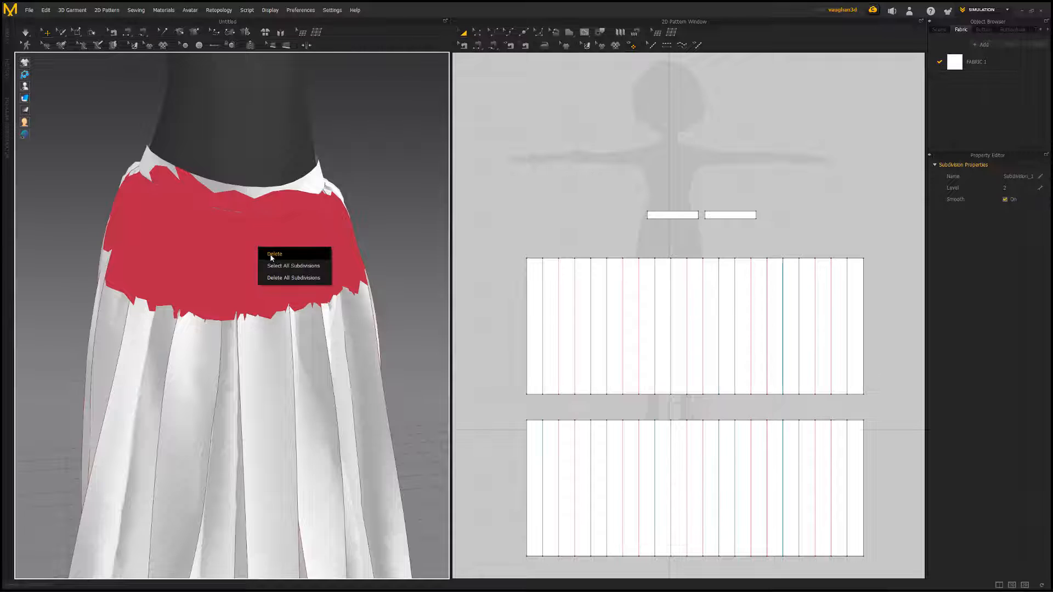
{"action": "left_click", "coordinate": [274, 254]}
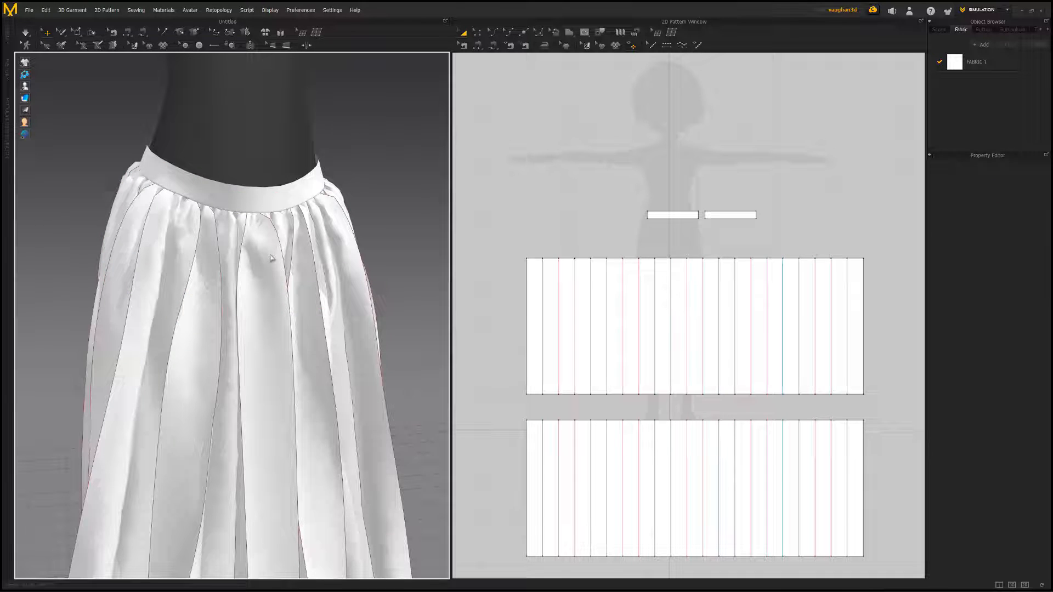